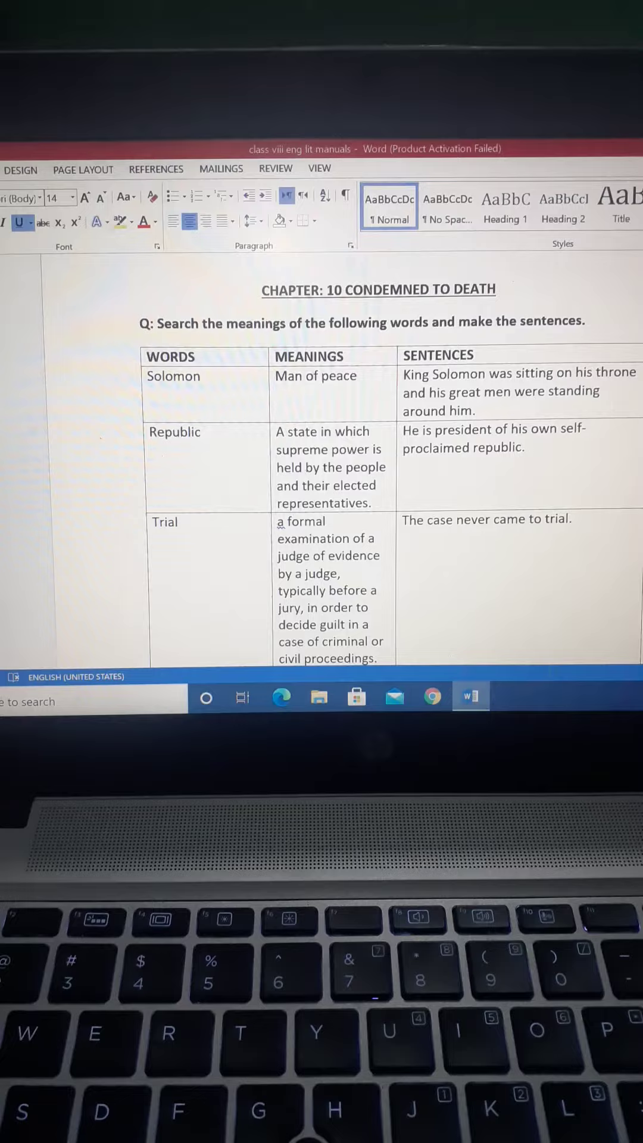
pyautogui.scroll(-3)
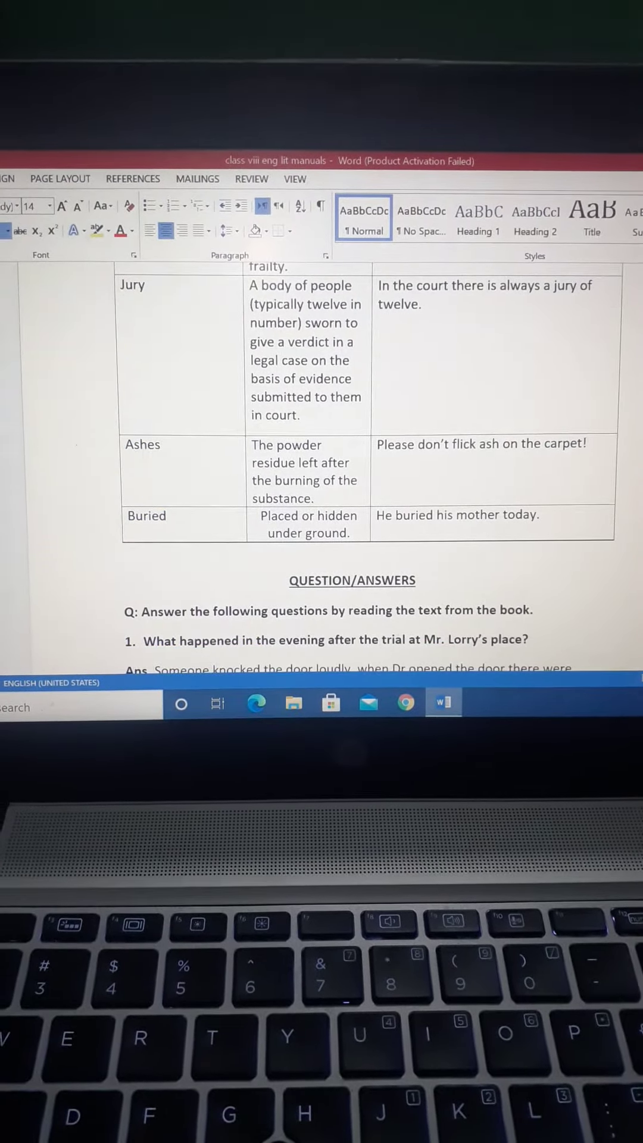
pyautogui.scroll(-3)
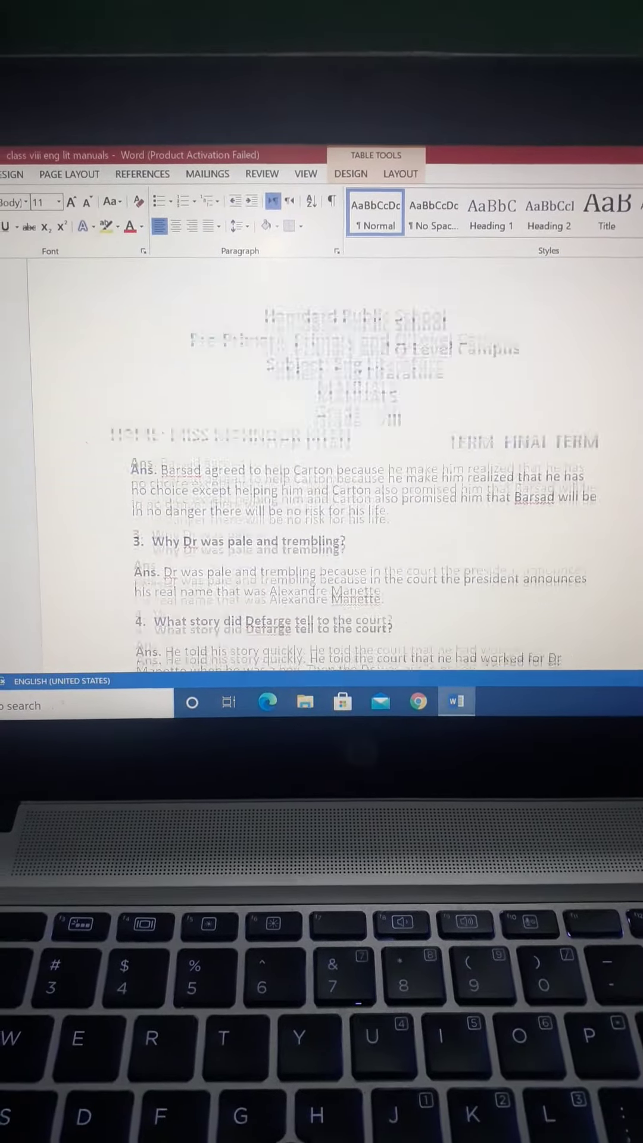
pyautogui.scroll(-3)
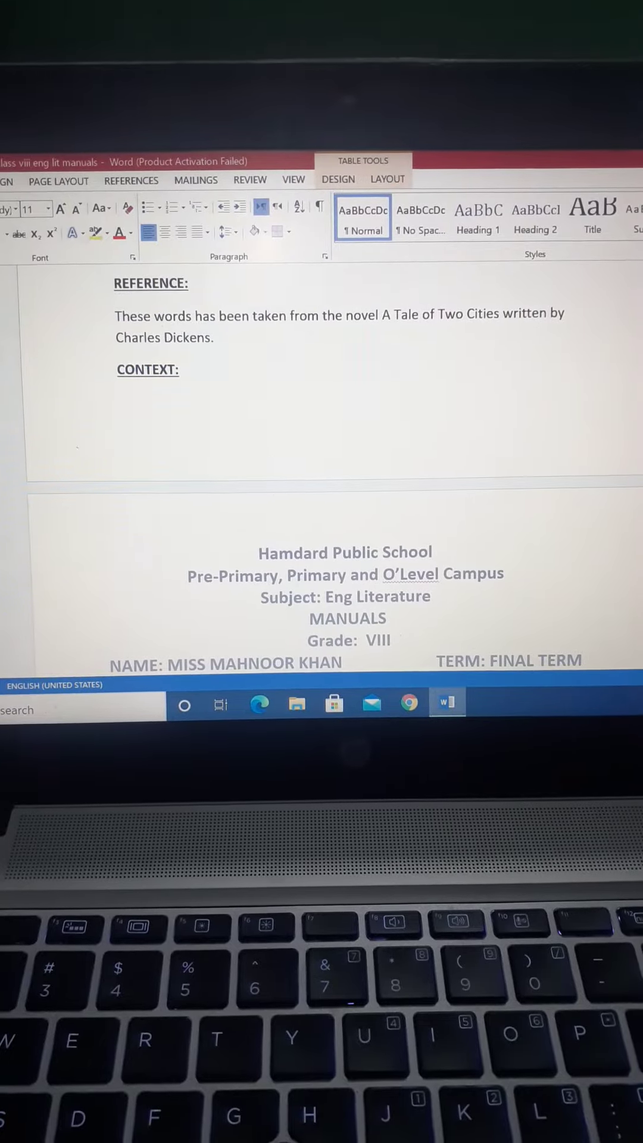
pyautogui.scroll(3)
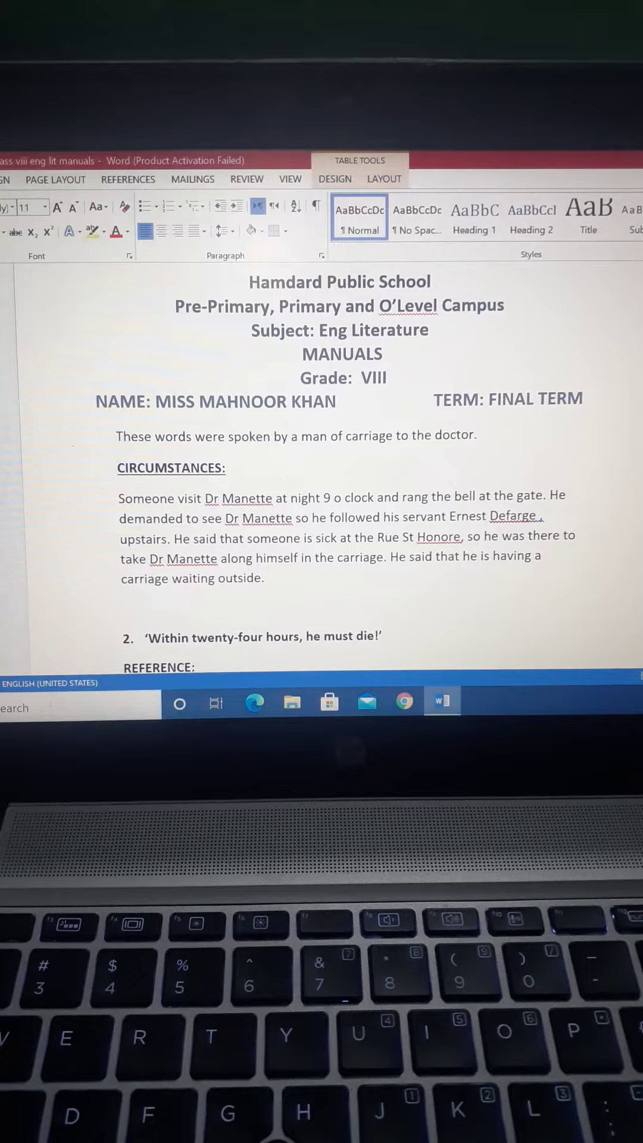
pyautogui.scroll(-3)
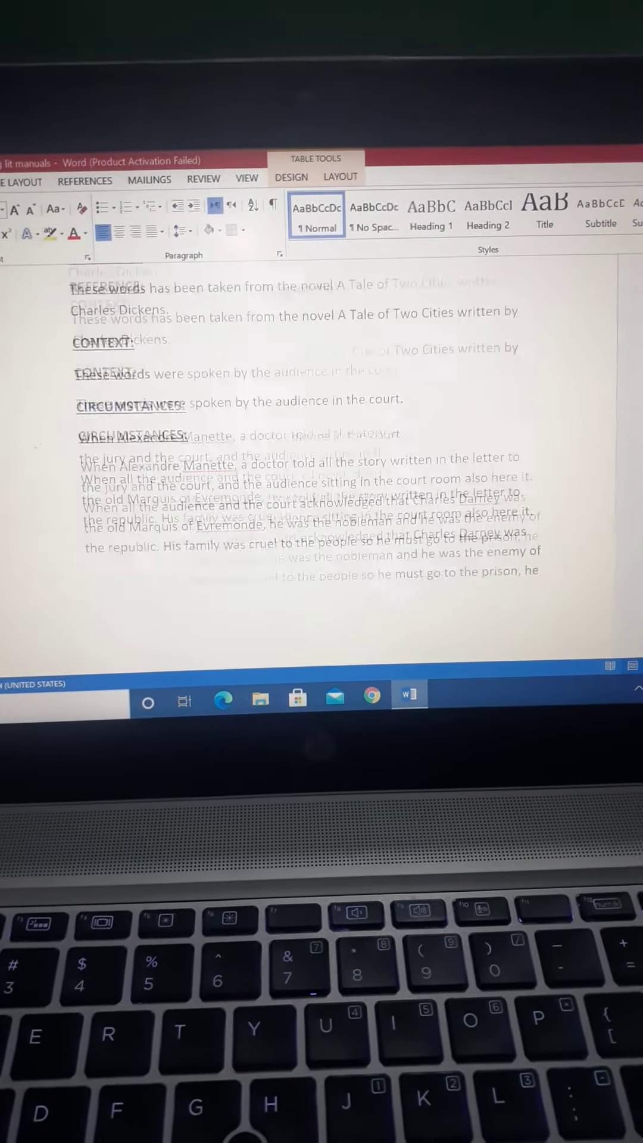
pyautogui.scroll(-3)
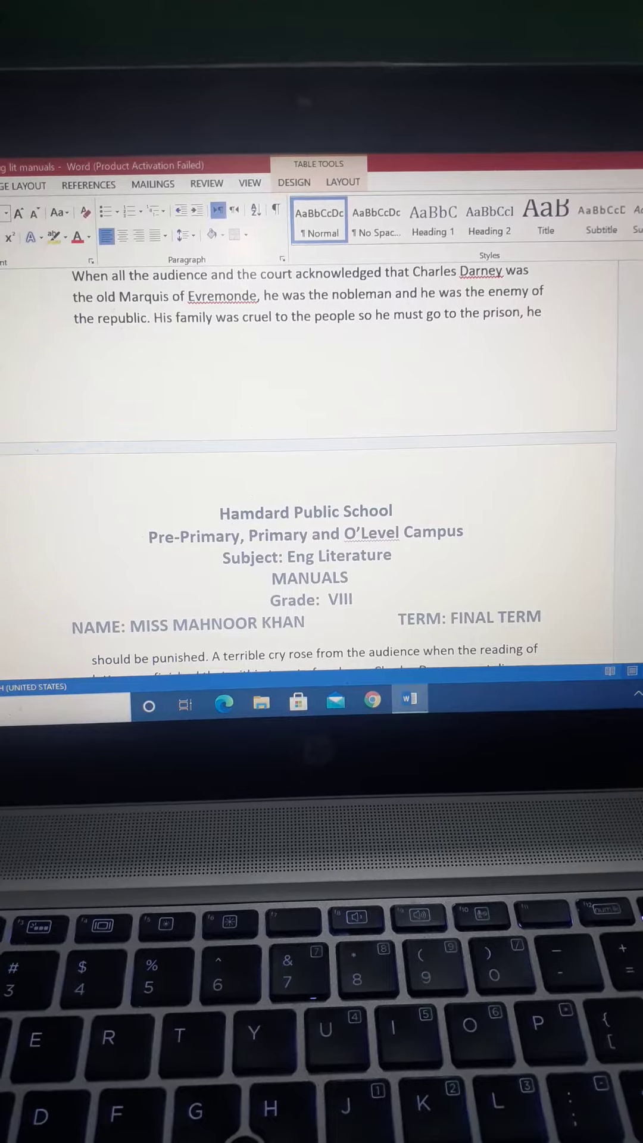